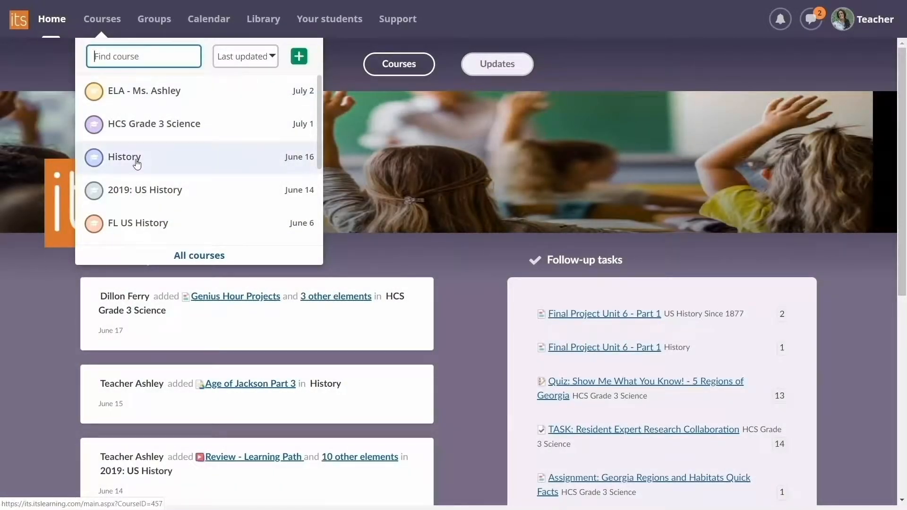
# - Start a new assignment in History titled 'Final Project Unit 6 - Part 1' with description beginning 'This is'
pyautogui.click(124, 157)
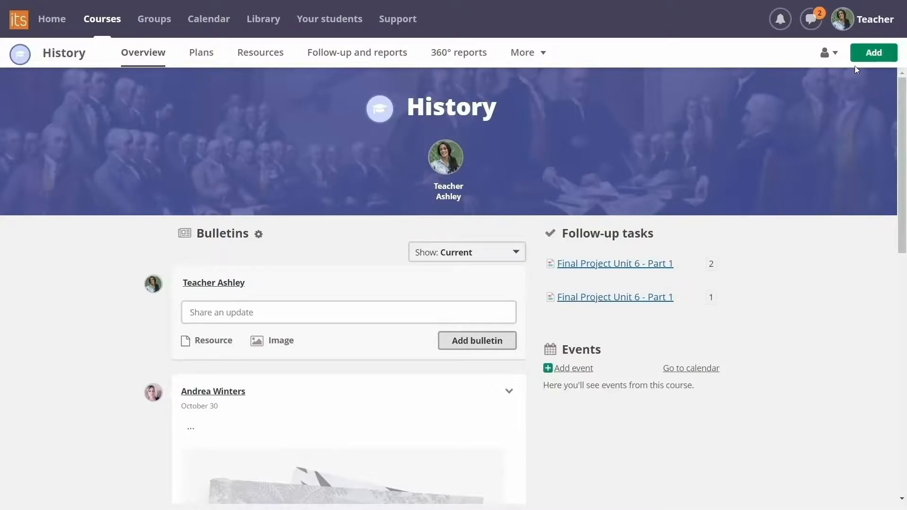
pyautogui.click(872, 53)
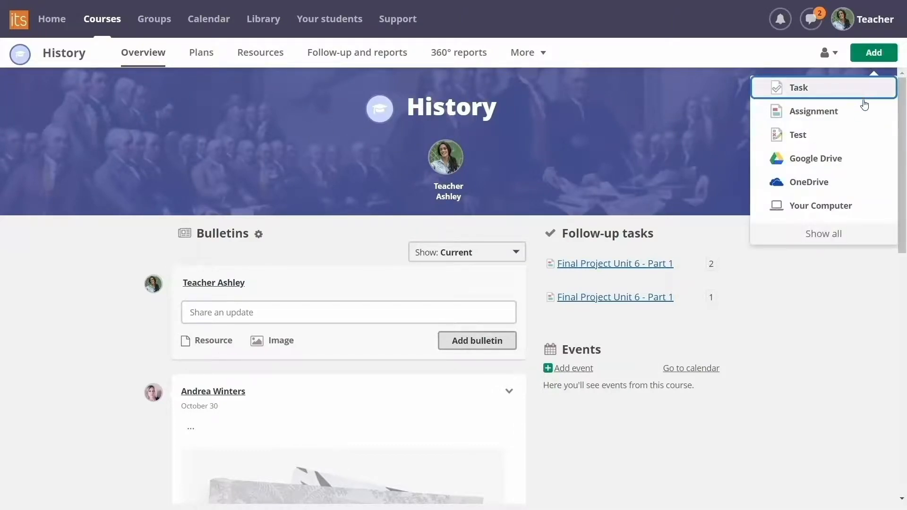
pyautogui.click(816, 112)
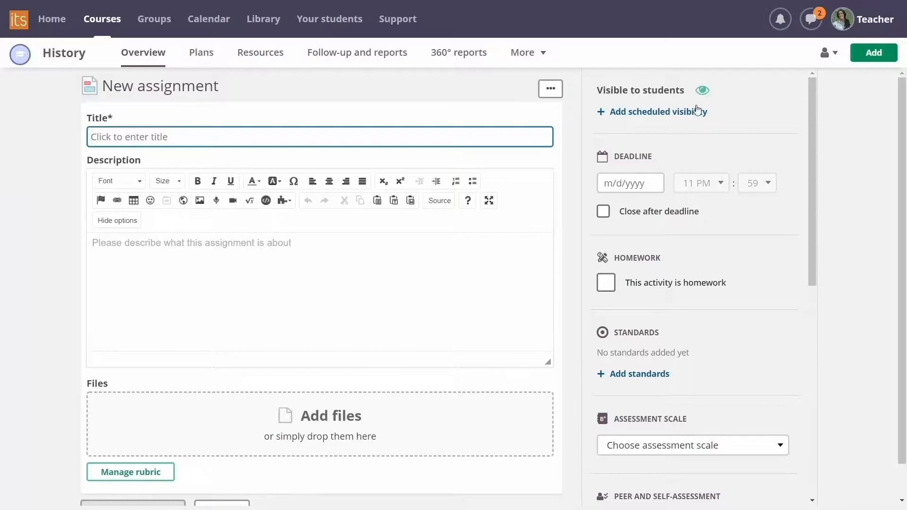
pyautogui.write('Final Project Unit 6 - Part 1')
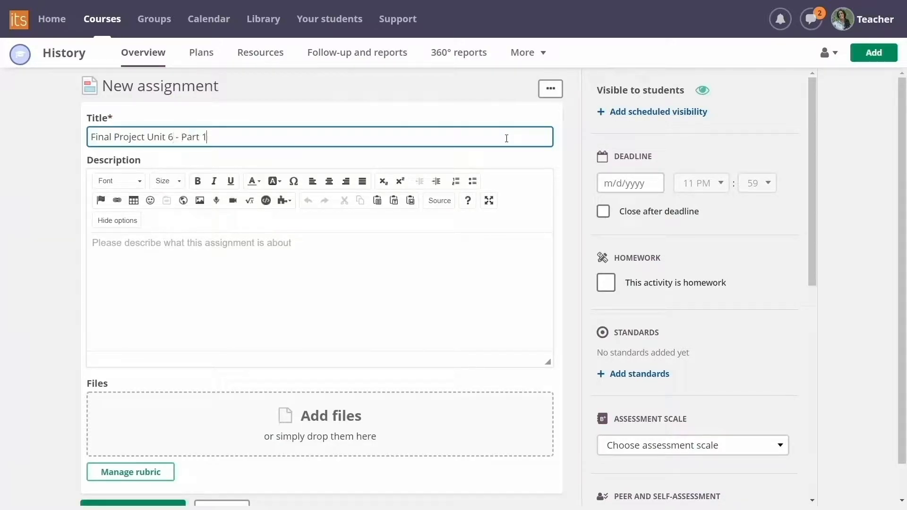
pyautogui.write('This is')
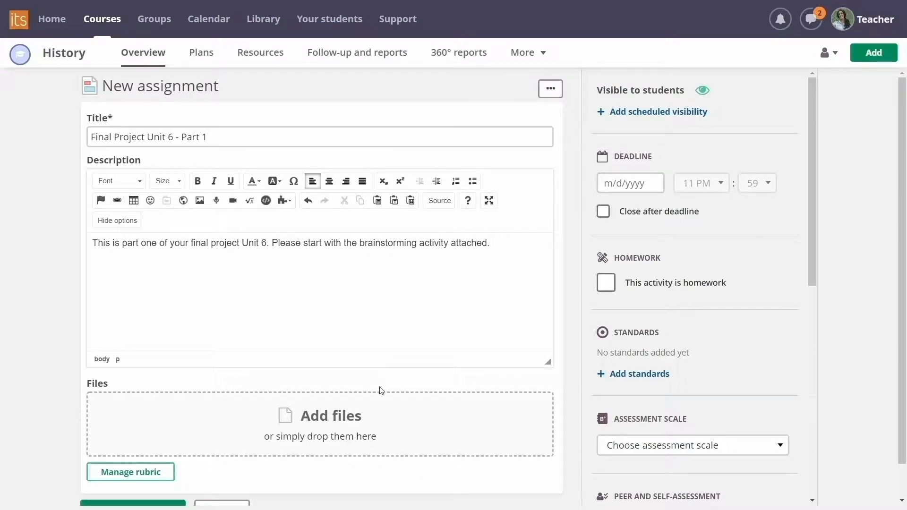
# - Attach the '1920s Slang Dialogue Assignment' Google Doc from the US History Drive folder
pyautogui.click(331, 416)
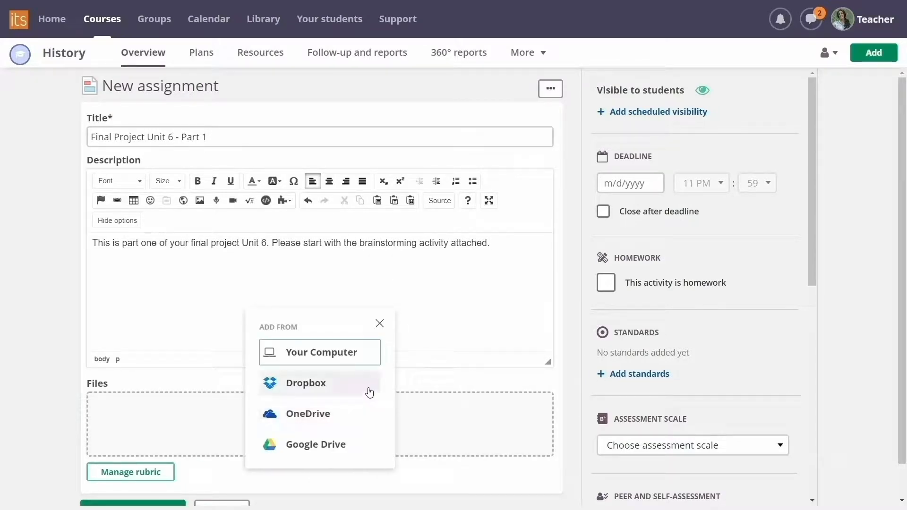
pyautogui.click(315, 444)
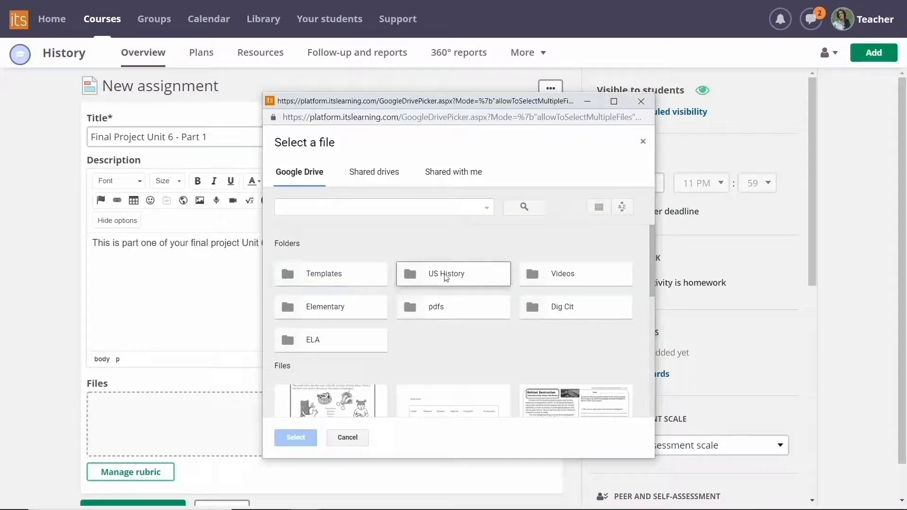
pyautogui.click(446, 274)
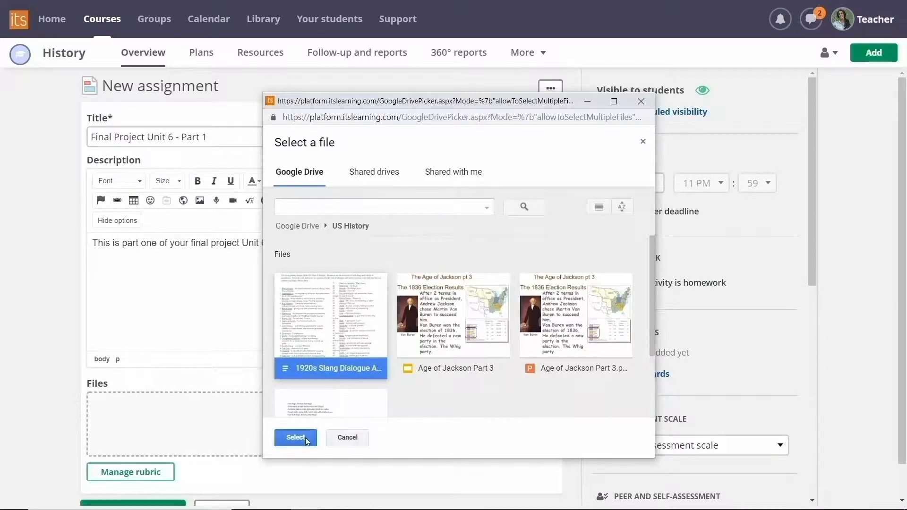
pyautogui.click(295, 438)
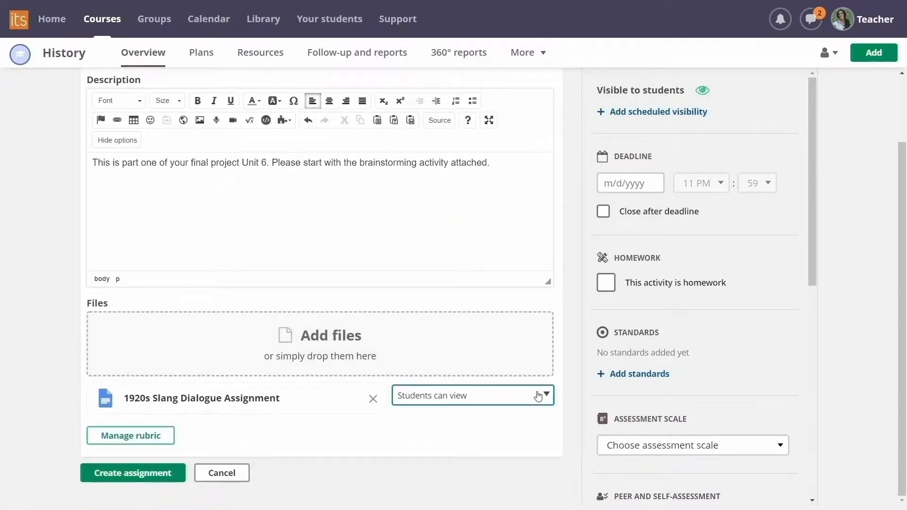
# - Set the attachment to make a copy for each student and the deadline to 7/19/2019
pyautogui.click(542, 396)
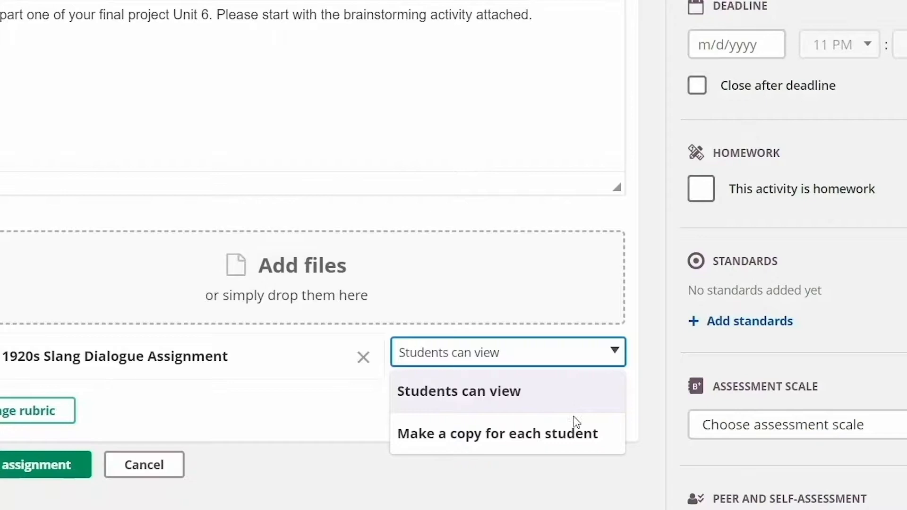
pyautogui.click(497, 434)
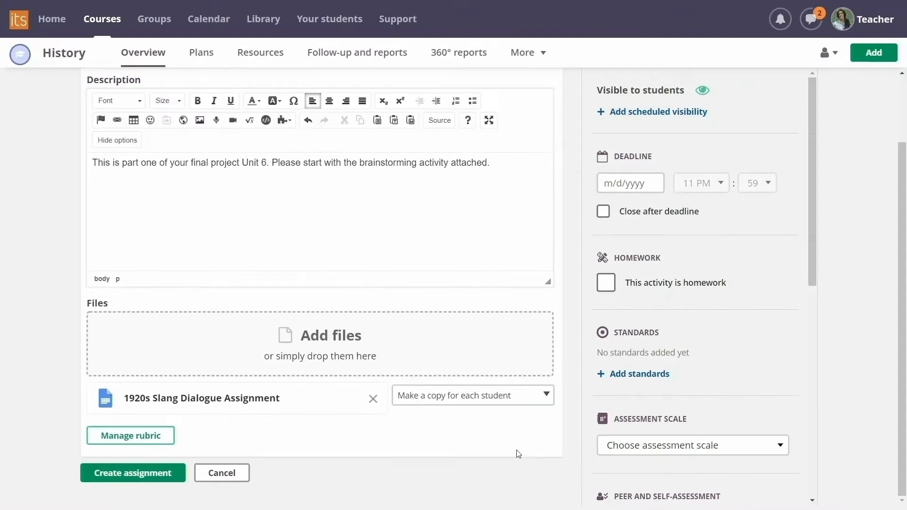
pyautogui.write('7/19/2019')
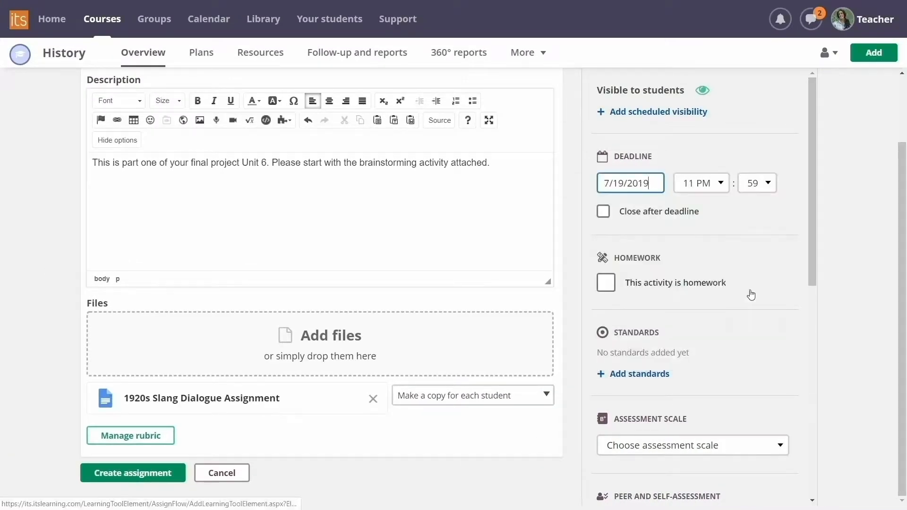
pyautogui.scroll(-3)
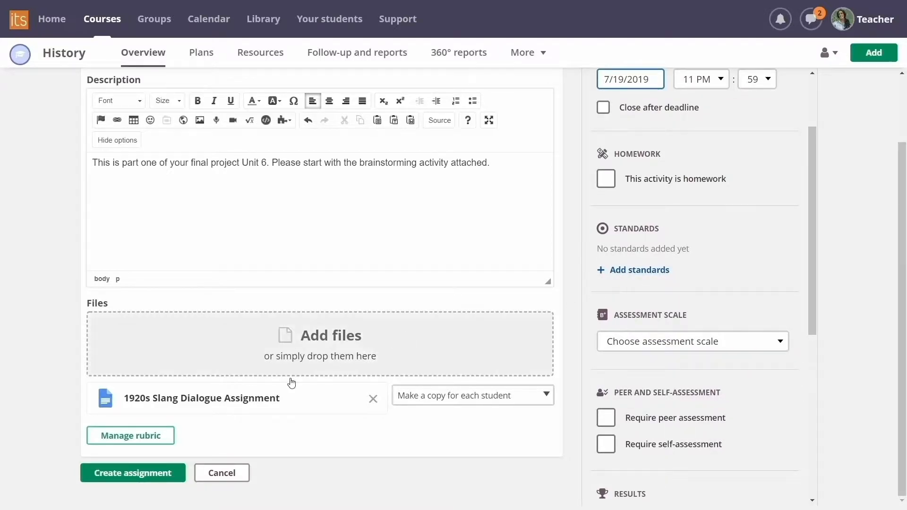
# - Add a rubric tied to standard SOC.9-12.3.B to the assignment
pyautogui.click(131, 435)
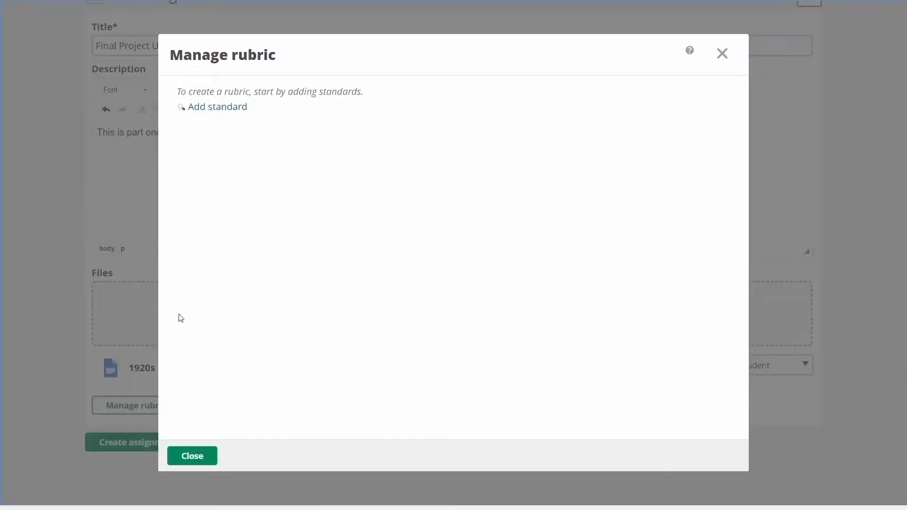
pyautogui.click(216, 107)
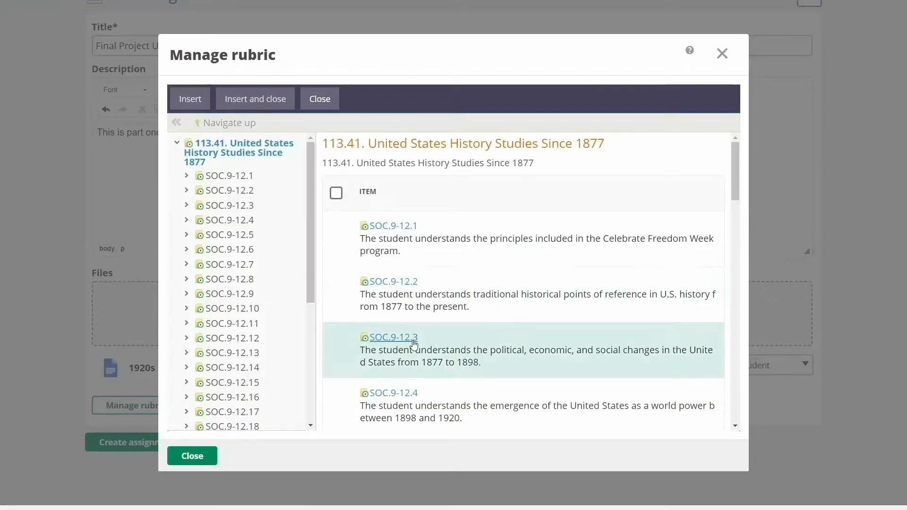
pyautogui.click(394, 337)
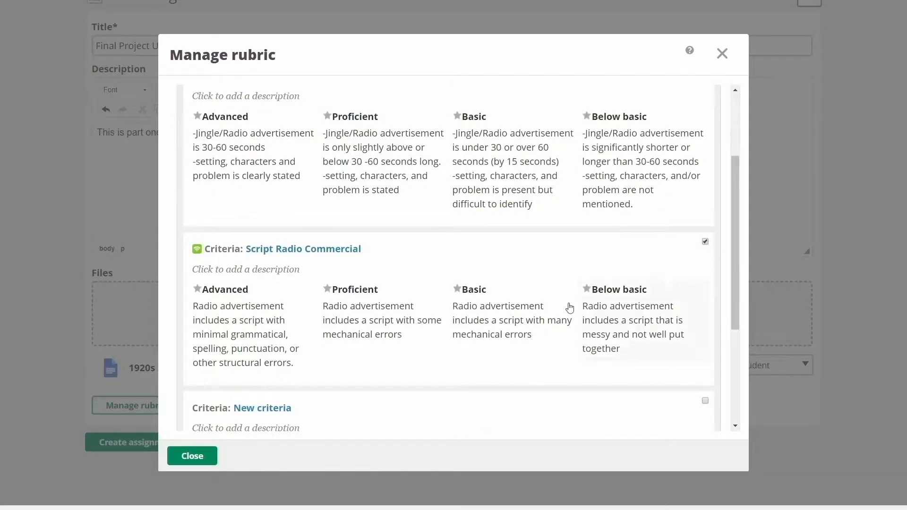
pyautogui.click(192, 455)
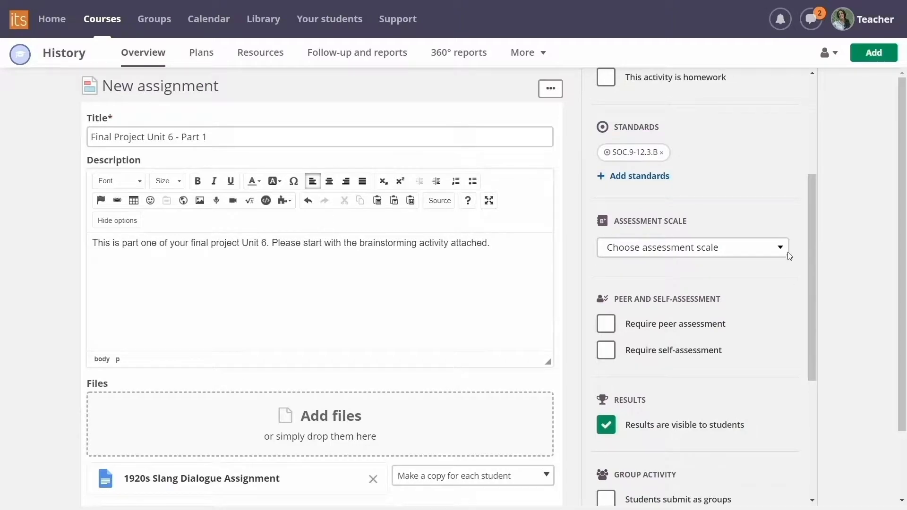
# - Set the assessment scale to Score and scroll down to the Create assignment button
pyautogui.click(692, 246)
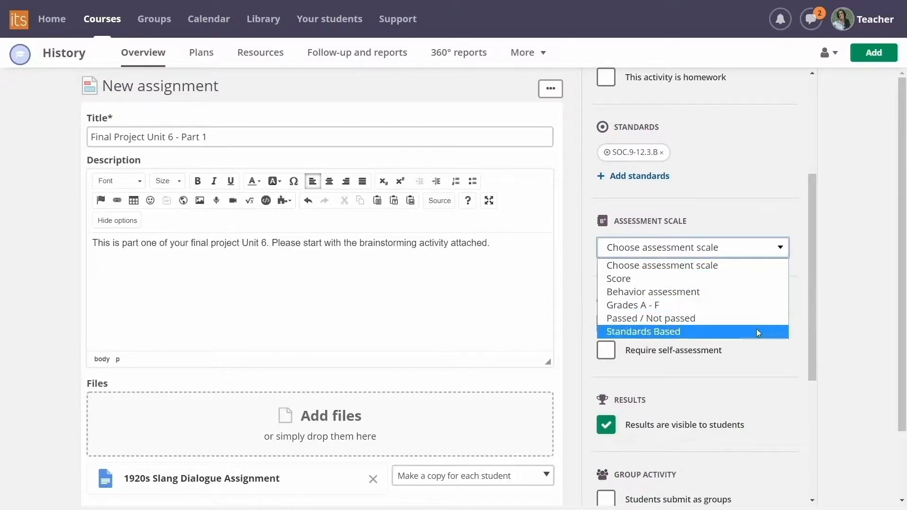
pyautogui.click(618, 278)
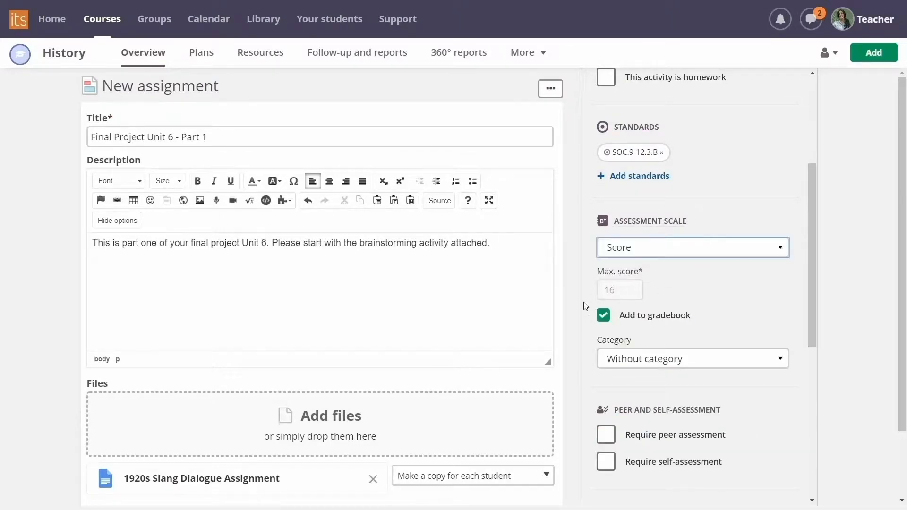
pyautogui.moveTo(779, 275)
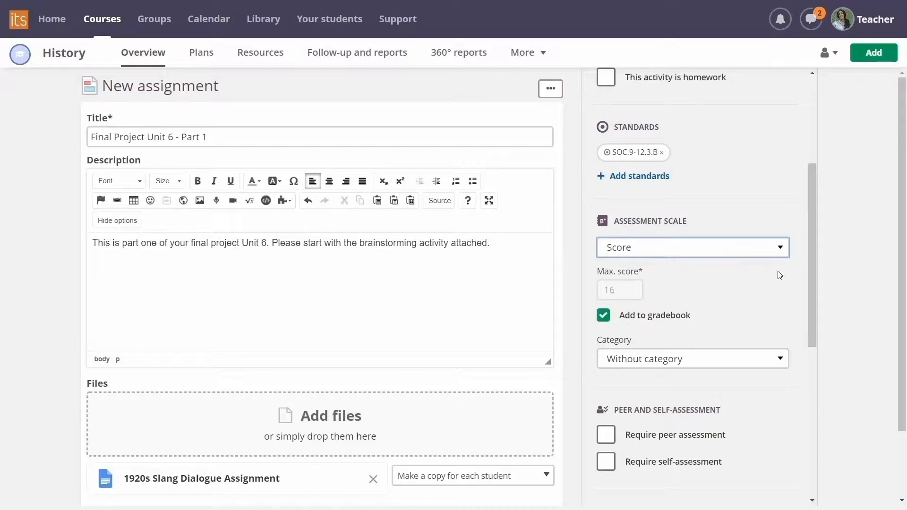
pyautogui.scroll(-3)
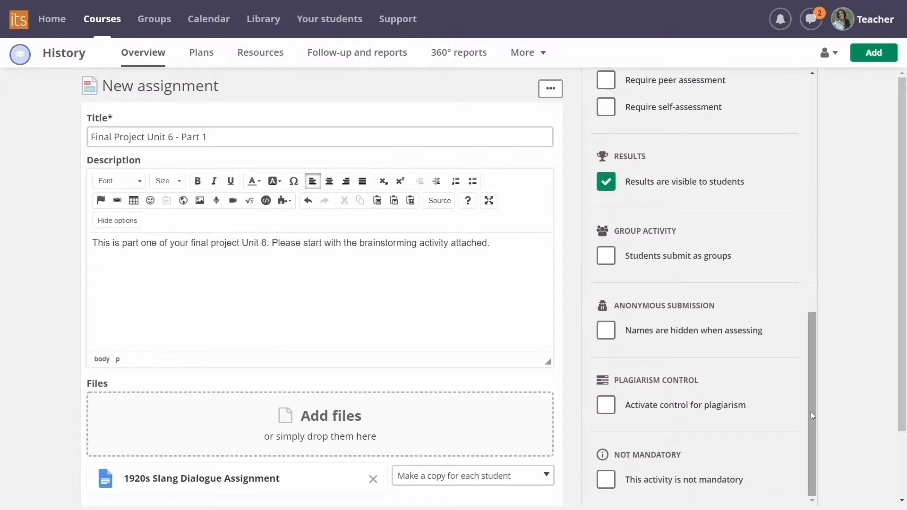
pyautogui.scroll(-3)
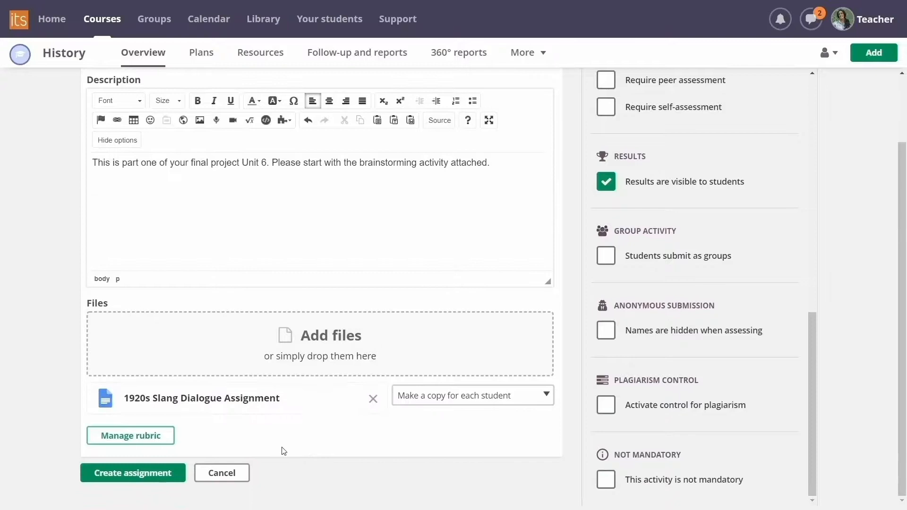
# - Create the assignment, open it as a student to see their own doc copy, then return to teacher Home
pyautogui.click(132, 472)
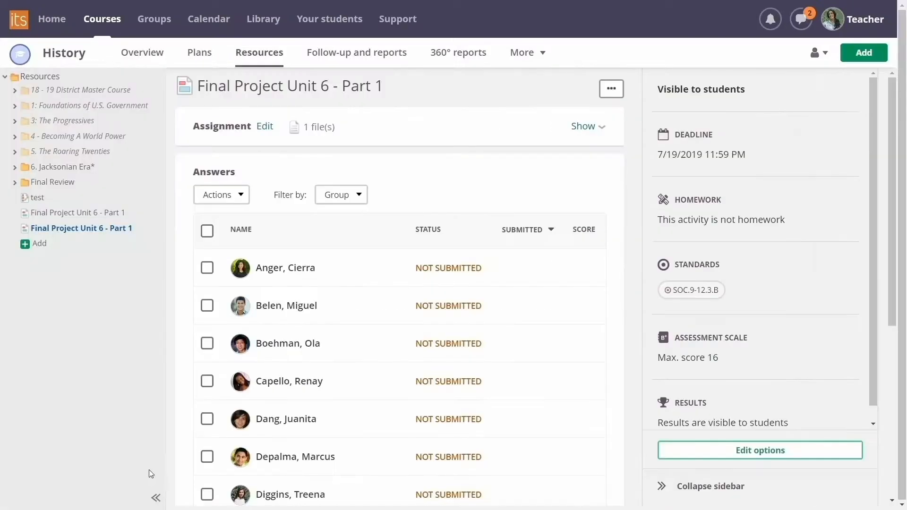
pyautogui.scroll(-3)
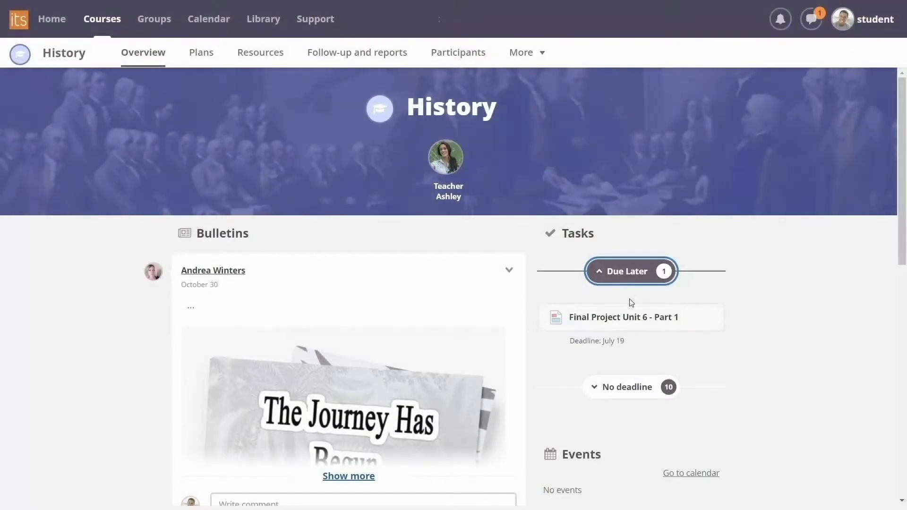
pyautogui.click(622, 318)
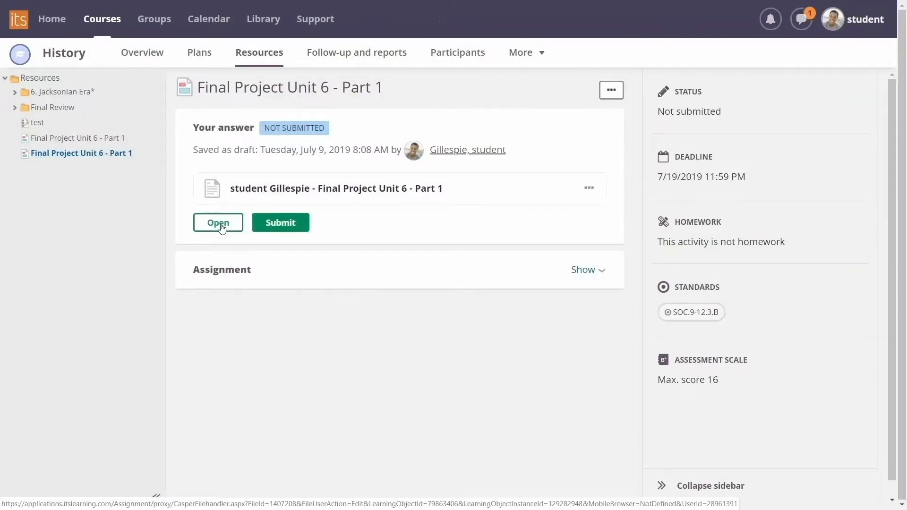
pyautogui.click(218, 223)
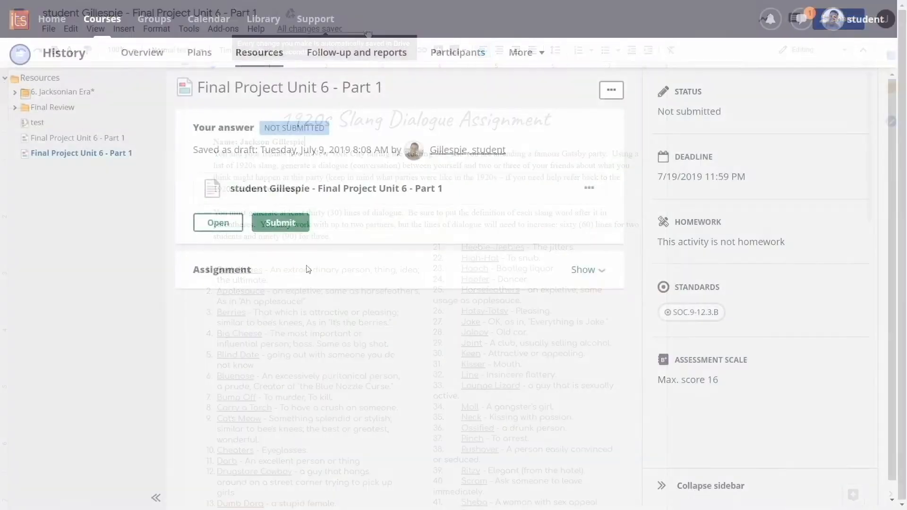
pyautogui.click(281, 223)
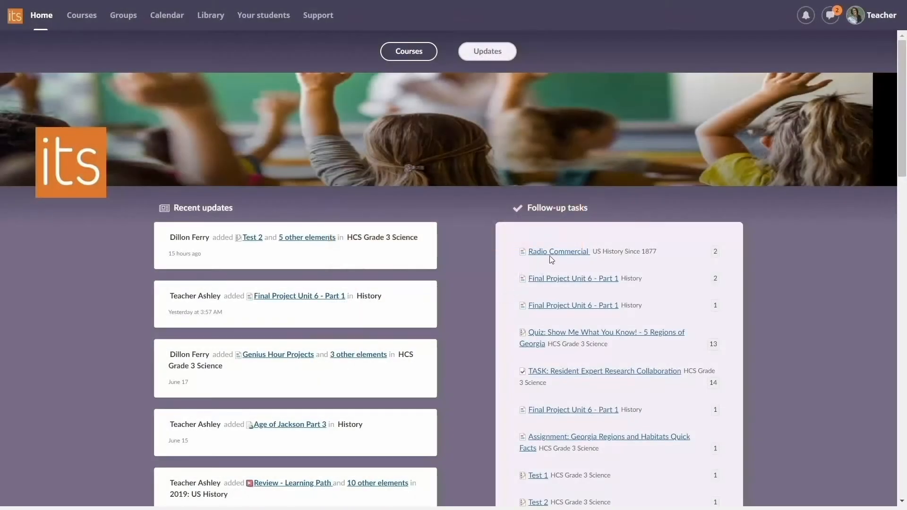
# - Grade the Radio Commercial video answer with the rubric and post a 'Nice video!' note
pyautogui.click(559, 252)
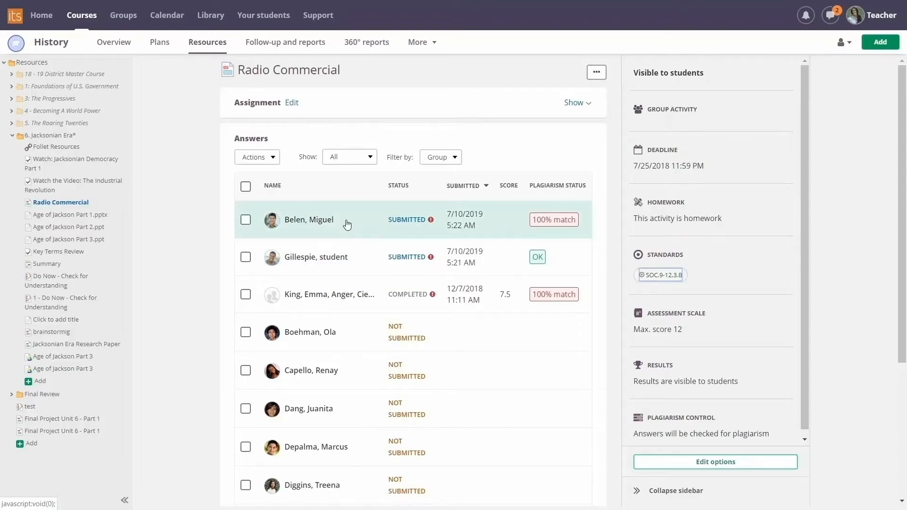
pyautogui.click(308, 219)
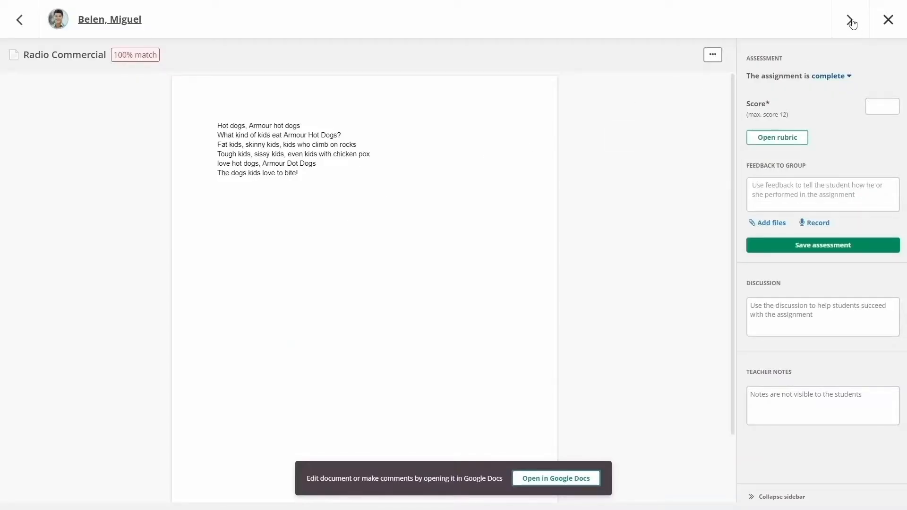
pyautogui.click(777, 137)
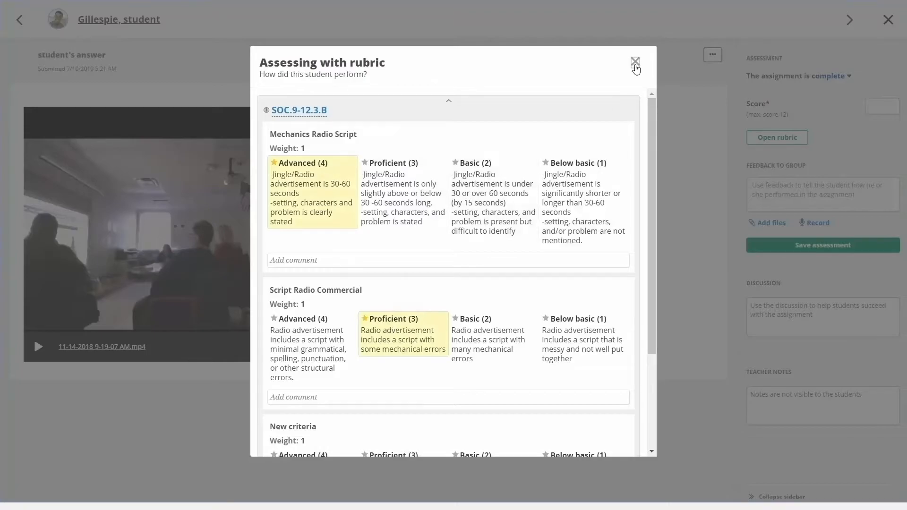
pyautogui.click(635, 63)
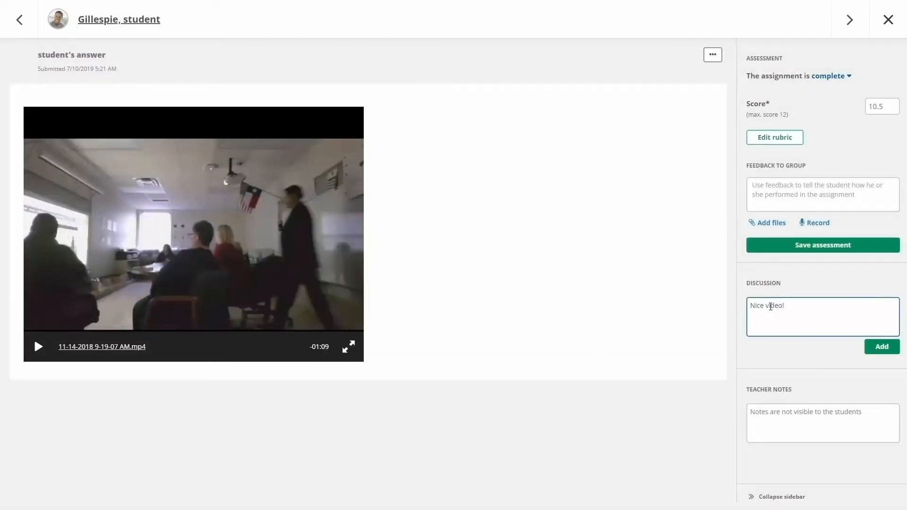
pyautogui.click(881, 346)
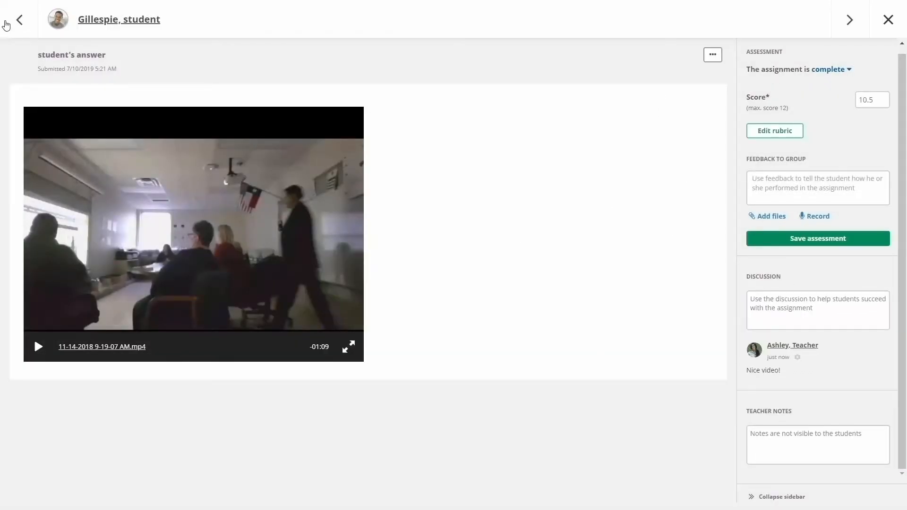
# - Save the assessment, return to the previous answer and begin a 'sounds familiar' note
pyautogui.click(19, 19)
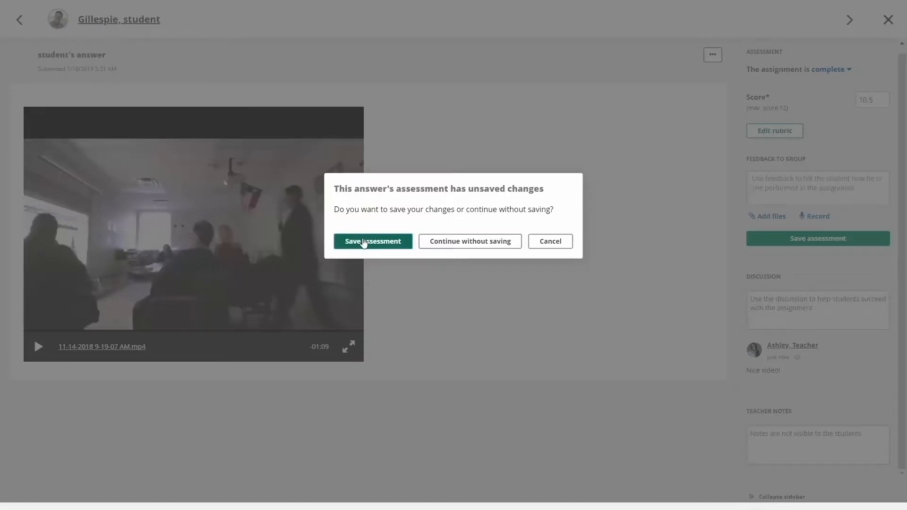
pyautogui.click(470, 241)
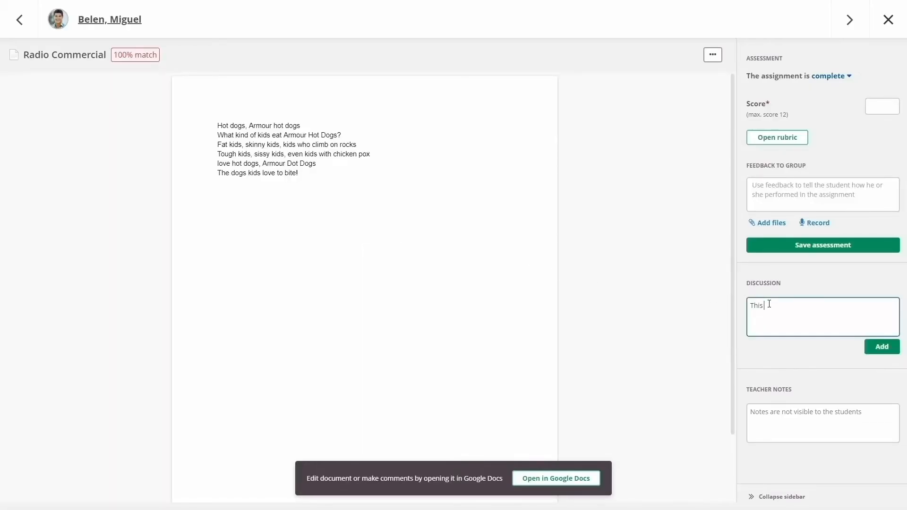
pyautogui.write('sounds familiar')
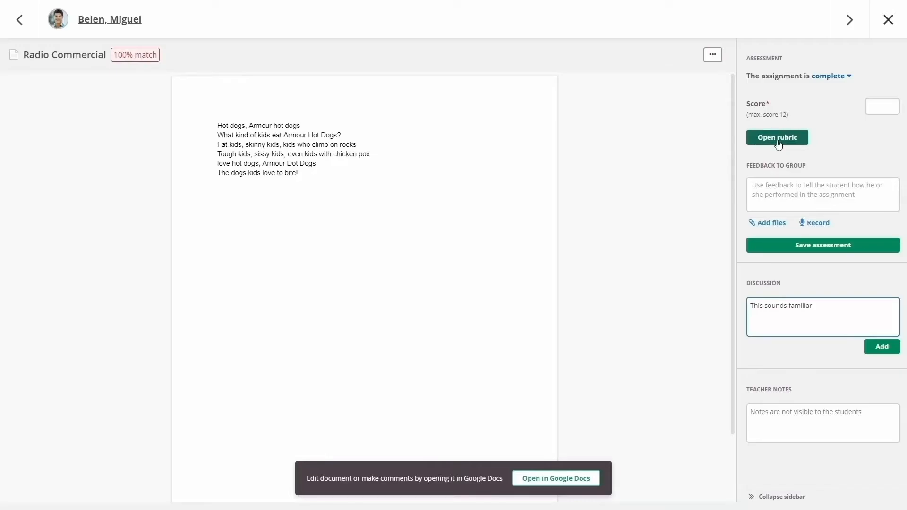
# - Comment in Google Docs on the opening line: 'This sounds like a commercial I have seen before - let's try again.'
pyautogui.click(777, 137)
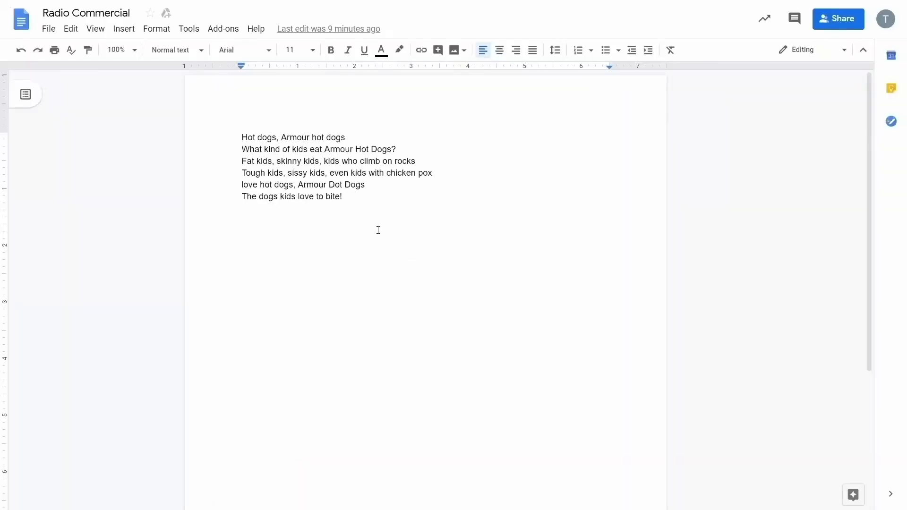
pyautogui.click(123, 28)
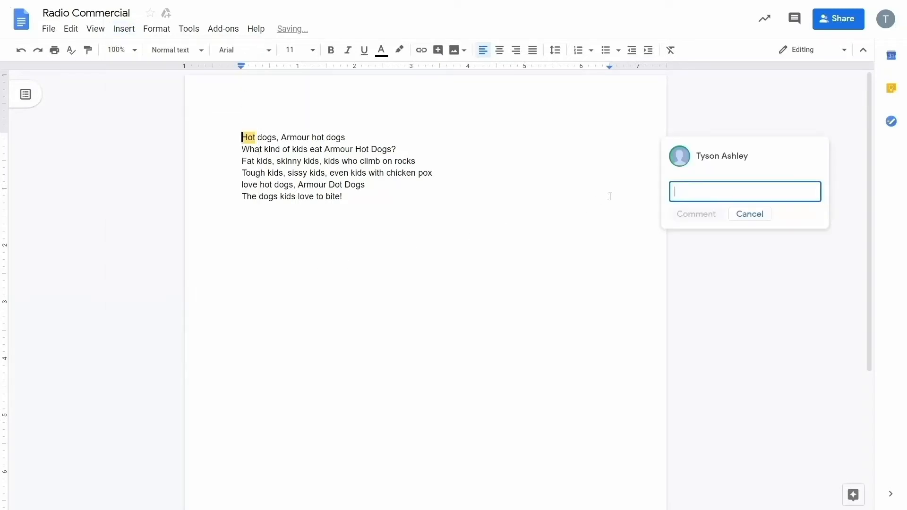
pyautogui.write("This sounds like a commercial I have seen before - let's try again.")
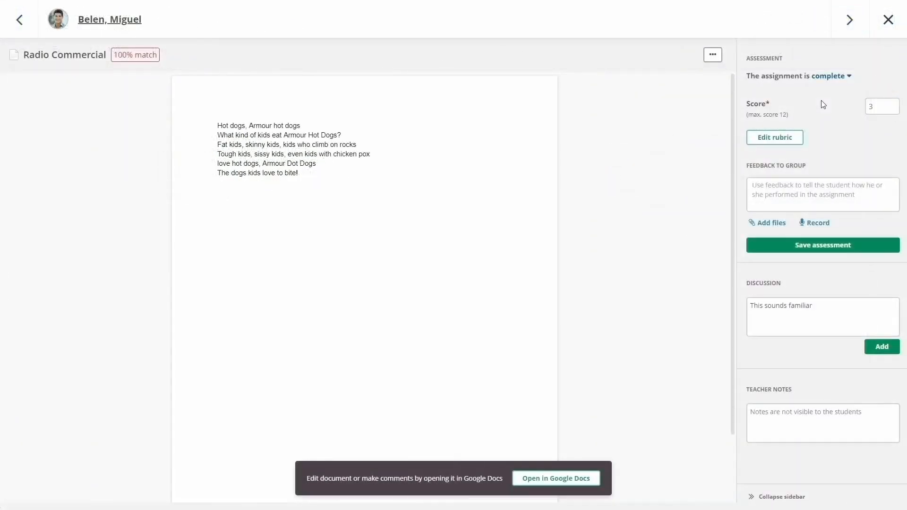
# - Mark the answer incomplete and append '- submit a new answer' to the discussion note
pyautogui.click(831, 76)
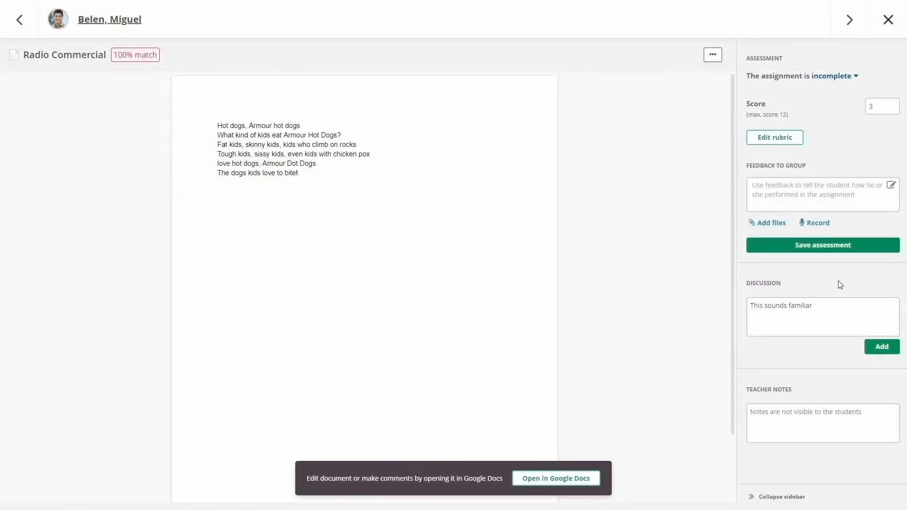
pyautogui.write('- submit a new answer')
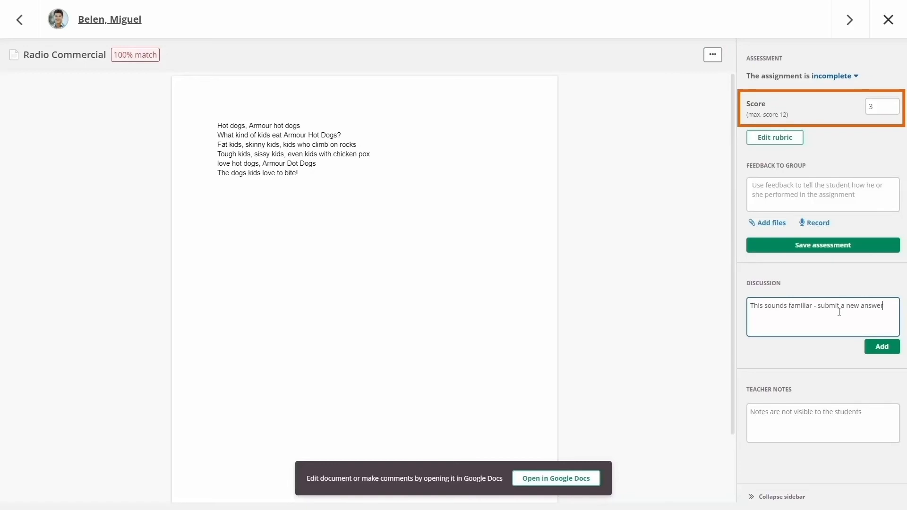